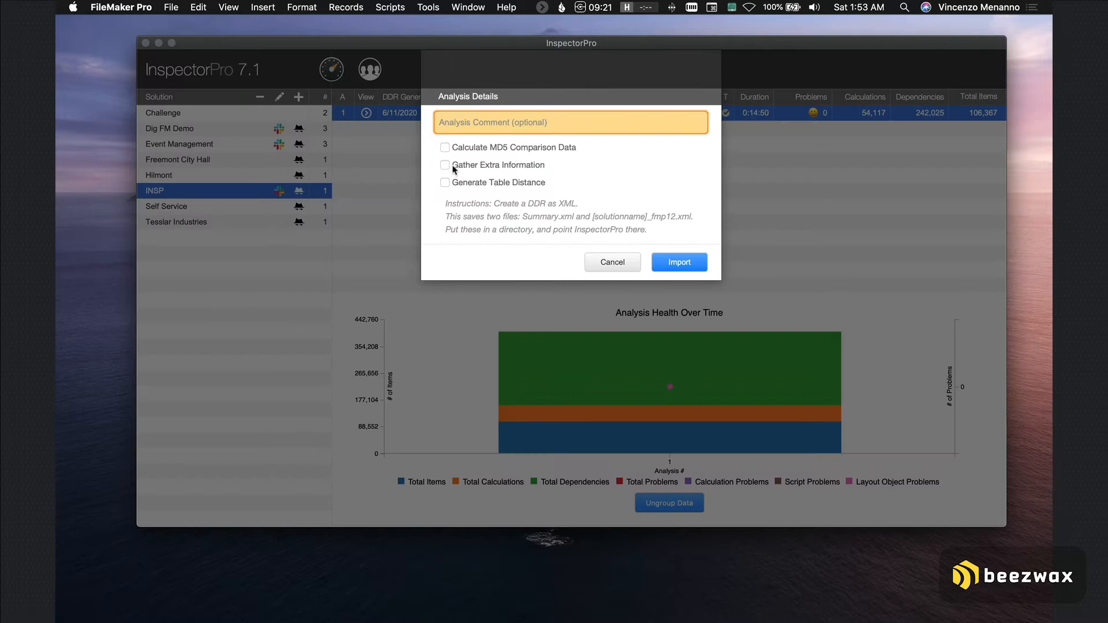
# Enable Gather Extra Information in Analysis Details and cancel the import dialog
pyautogui.click(444, 164)
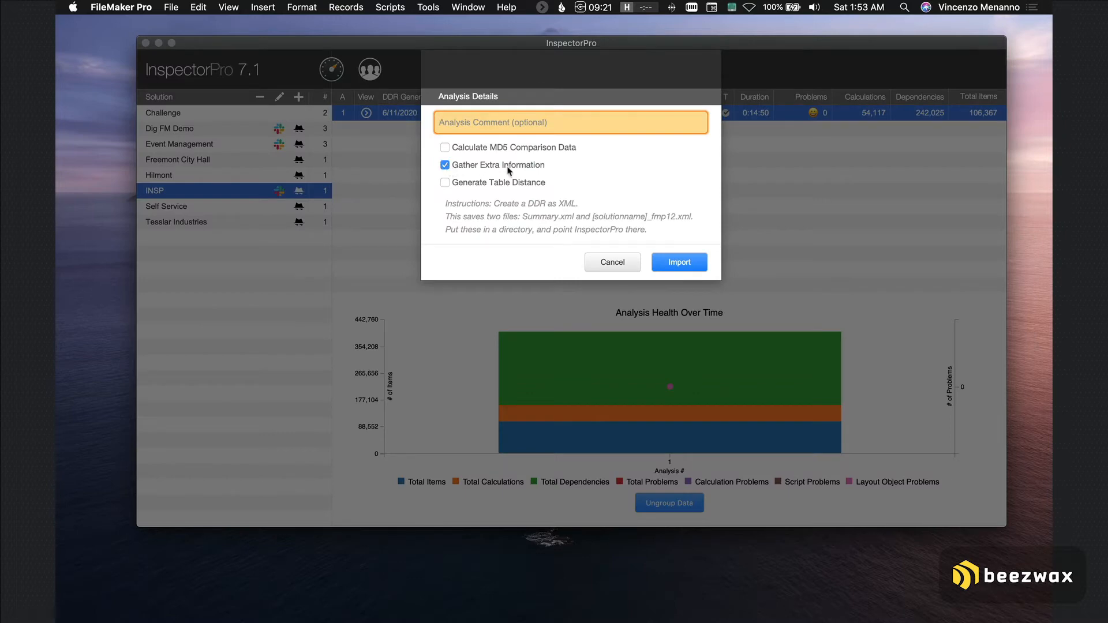
pyautogui.moveTo(613, 262)
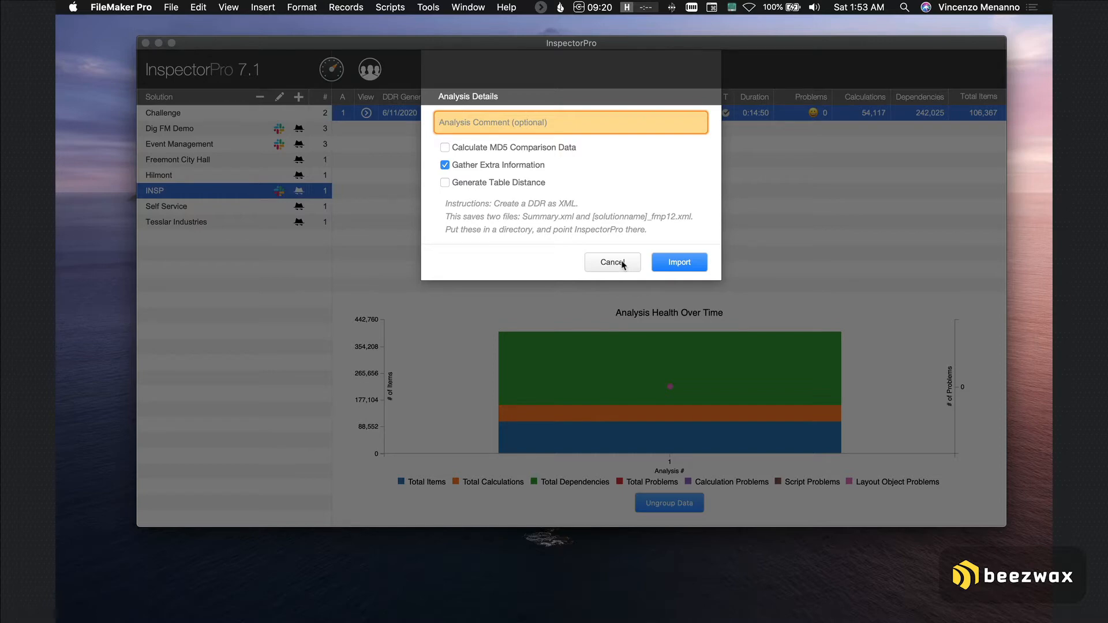
pyautogui.click(612, 262)
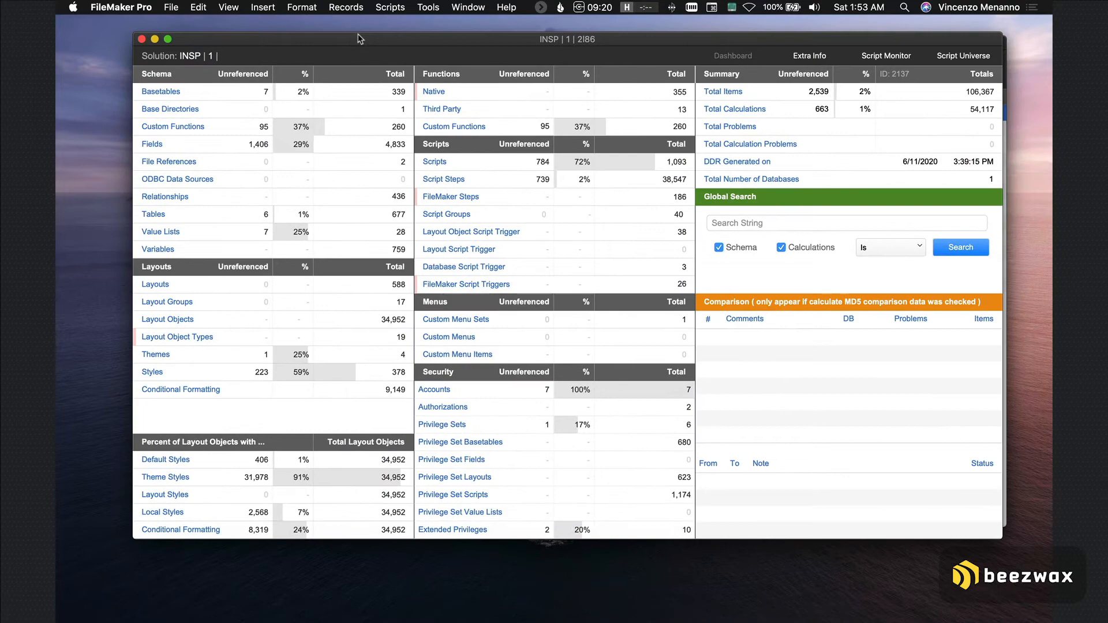
# Show the Extra Info tab and open the Layout Destination references for calculated layout names
pyautogui.click(809, 56)
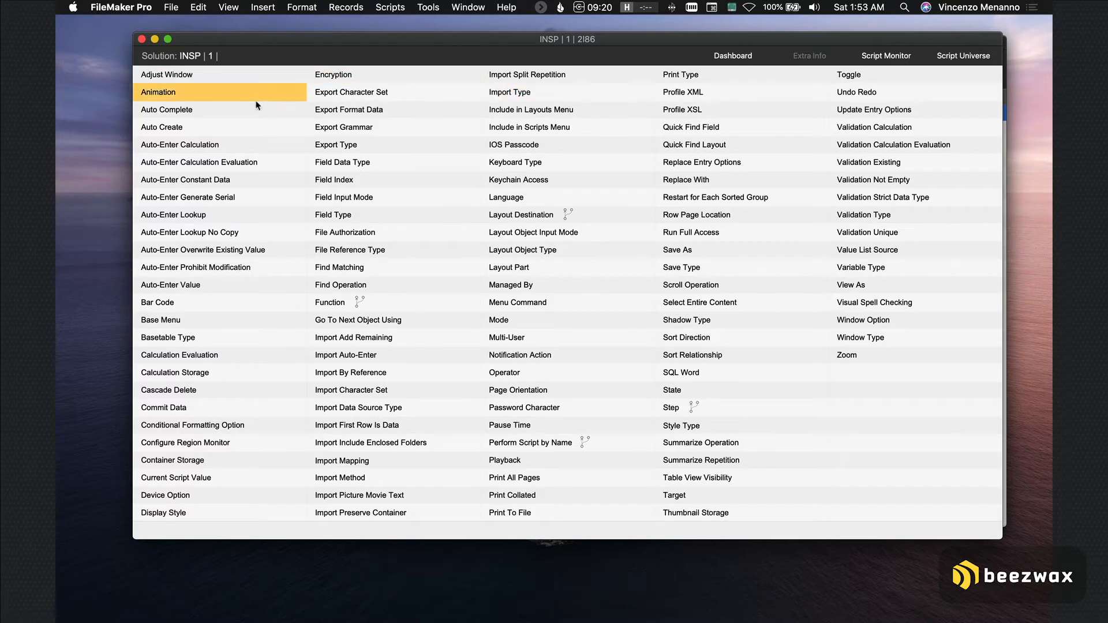
pyautogui.click(357, 425)
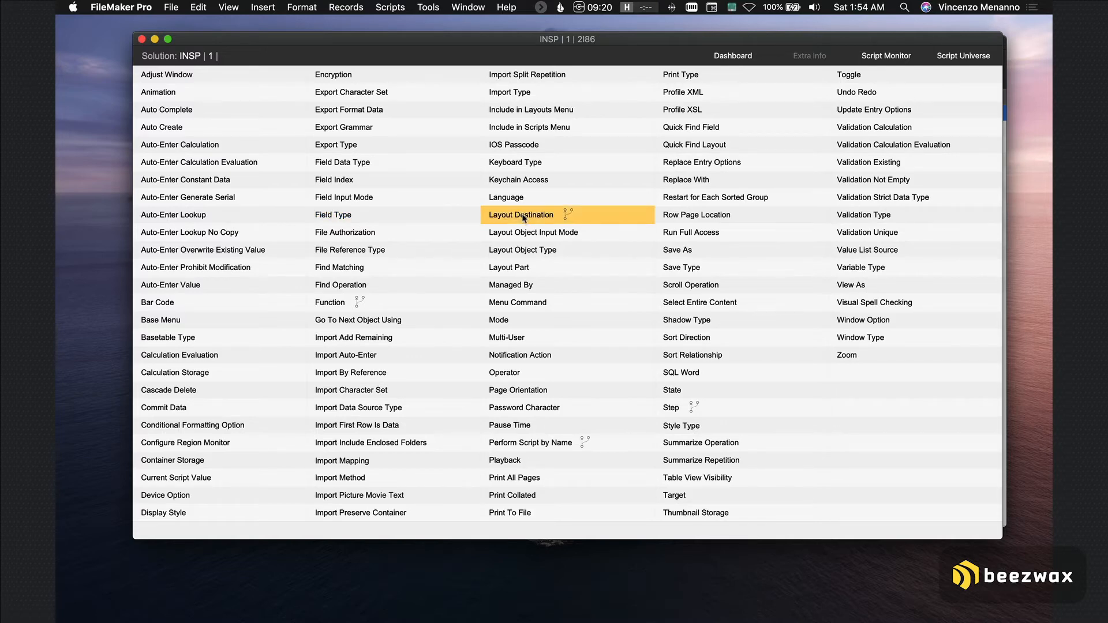
pyautogui.click(520, 215)
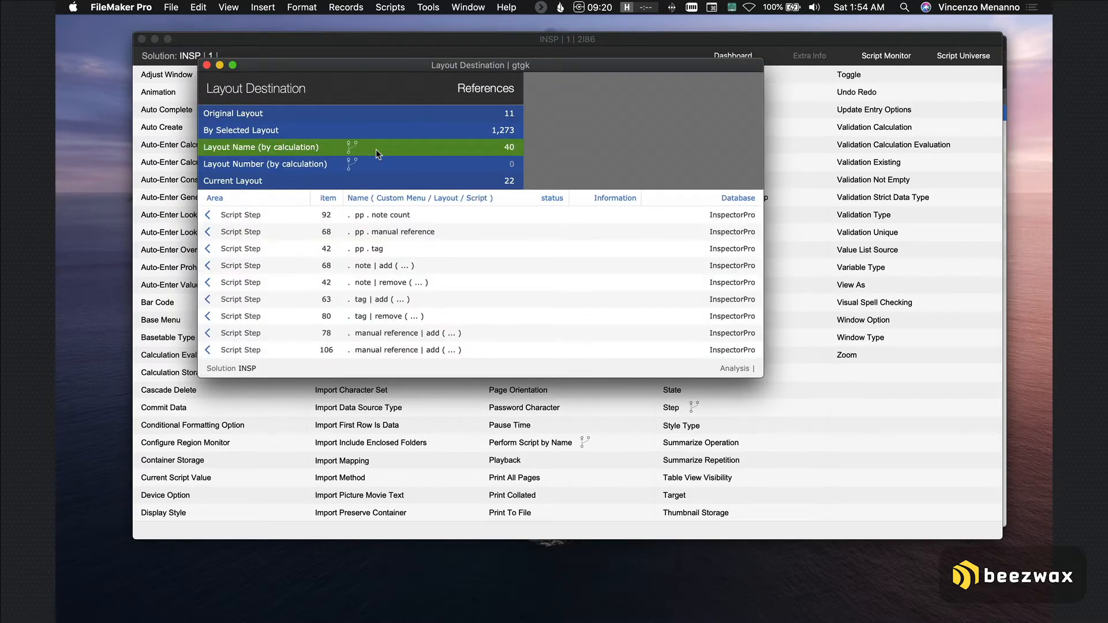
pyautogui.moveTo(261, 147)
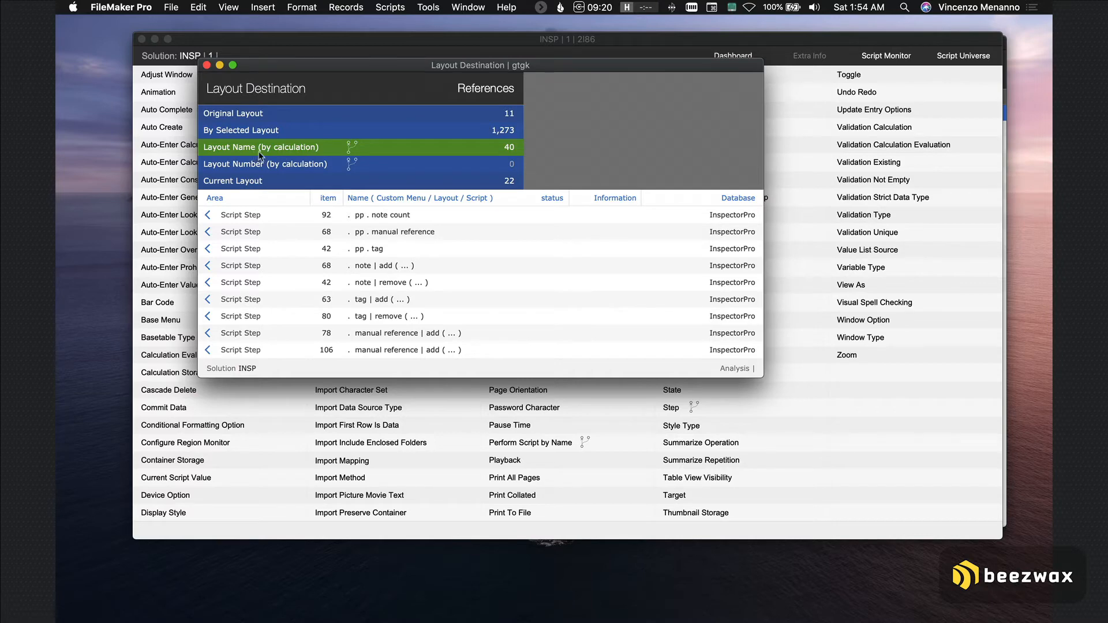
# Close Layout Destination, browse the List function's references, then close the Function window
pyautogui.click(265, 163)
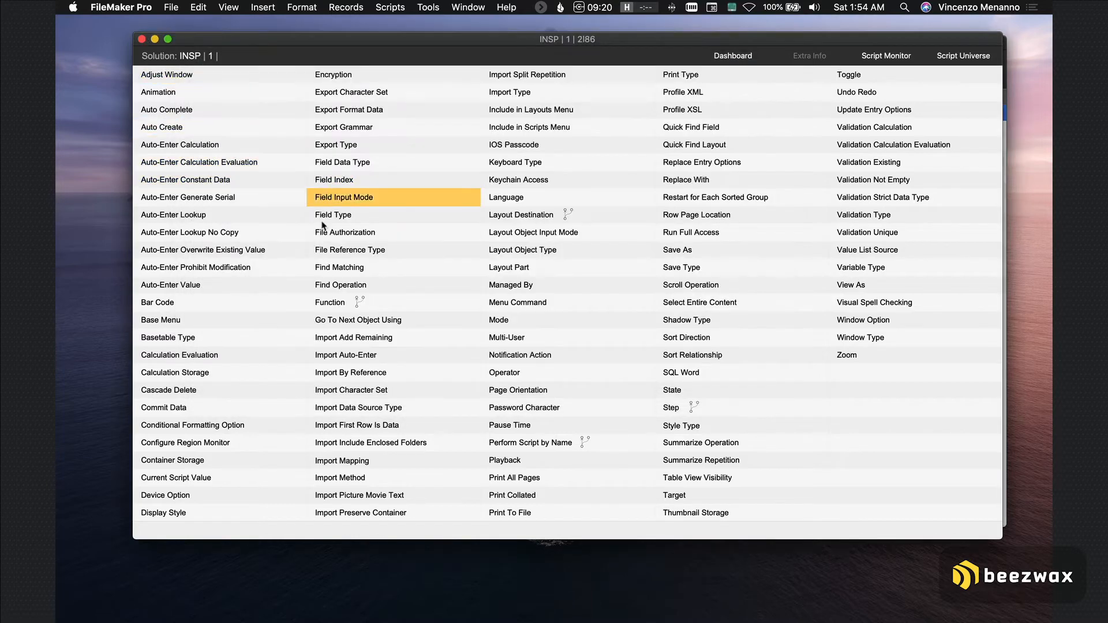
pyautogui.click(329, 302)
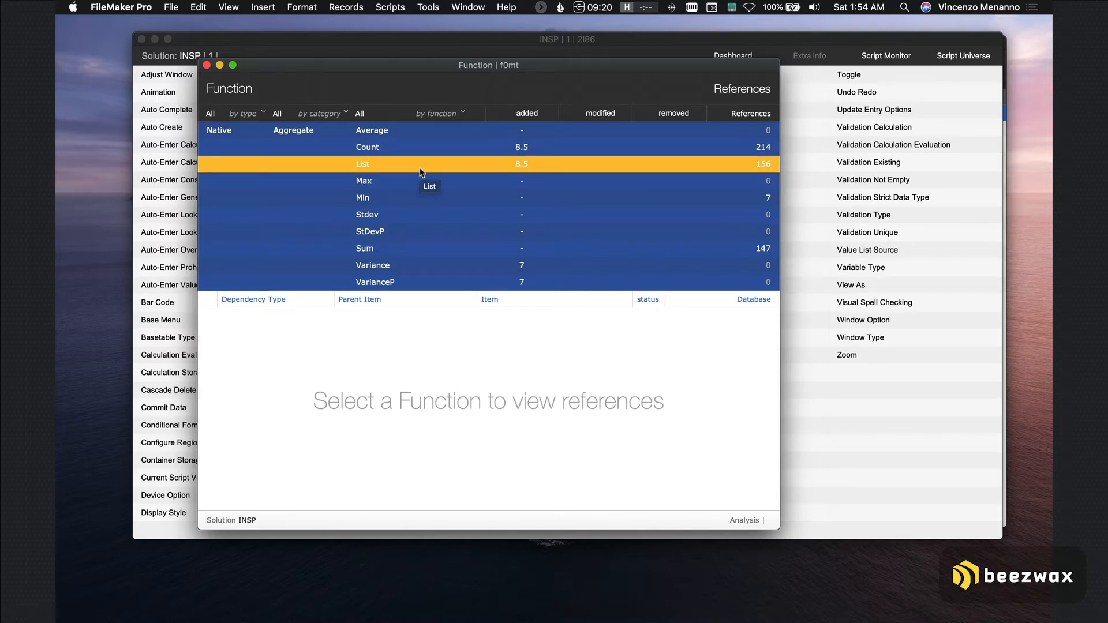
pyautogui.click(363, 164)
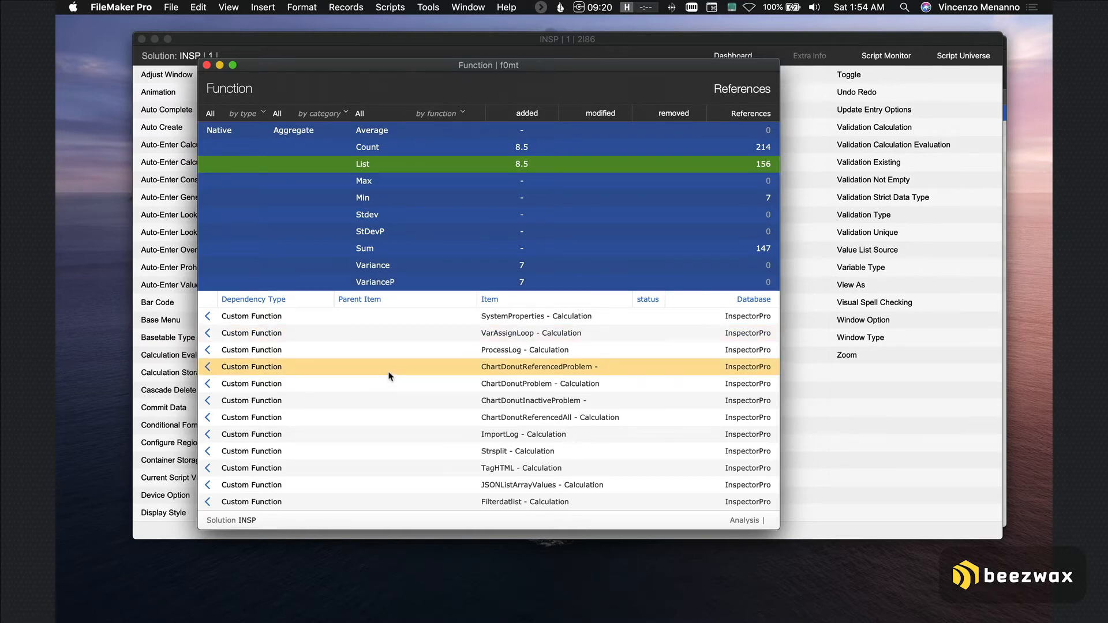
pyautogui.scroll(-3)
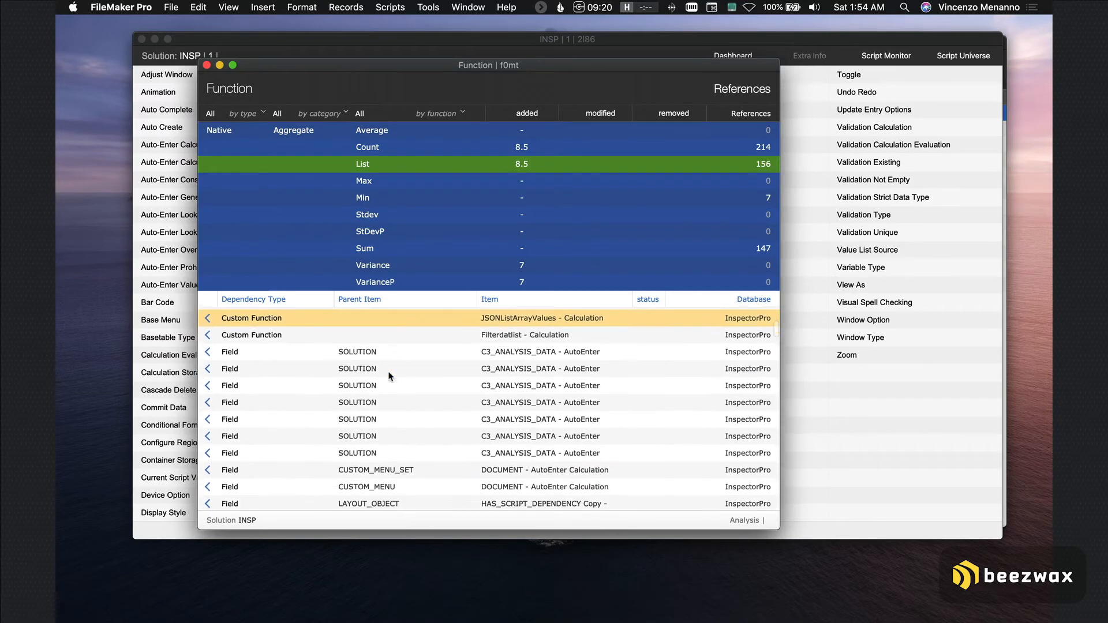
pyautogui.scroll(-3)
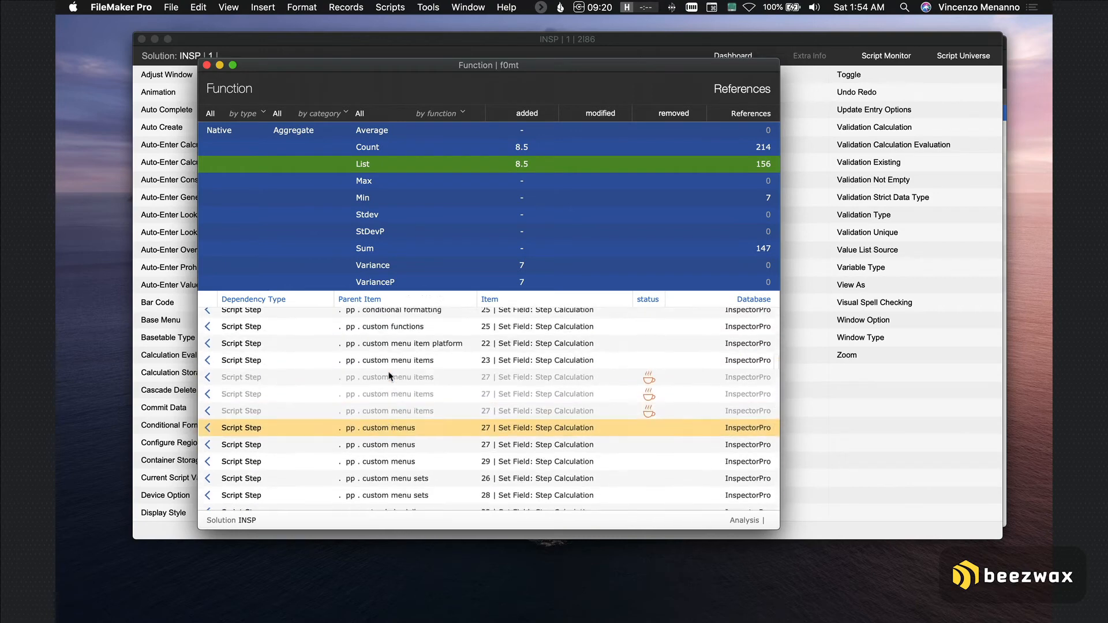
pyautogui.click(389, 360)
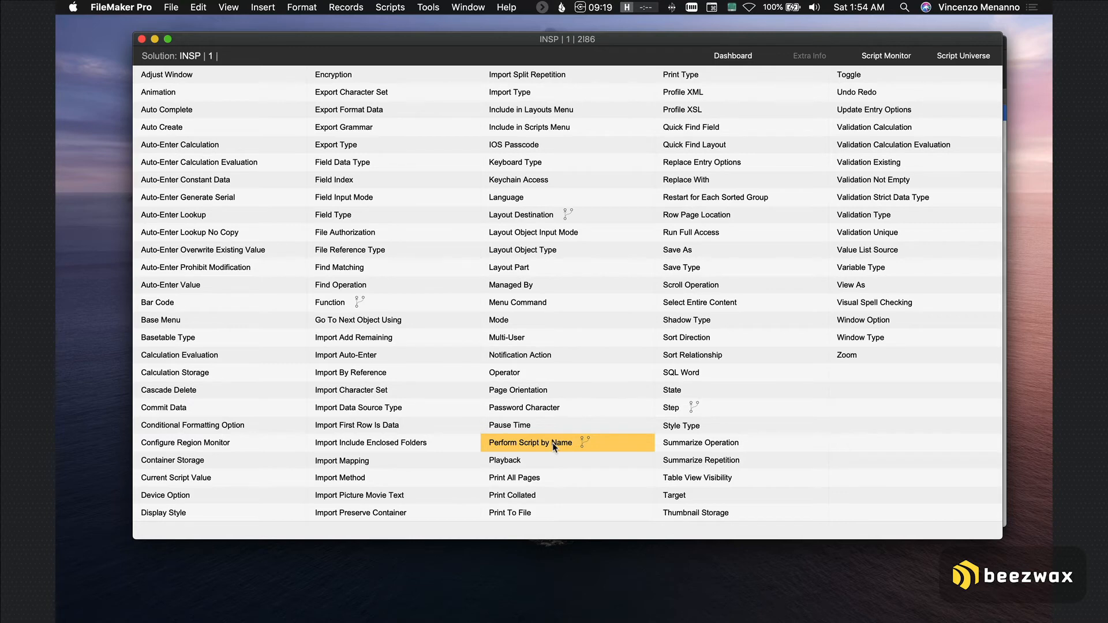
# Open State references filtered to Wait For Completion and view its script step uses
pyautogui.click(530, 443)
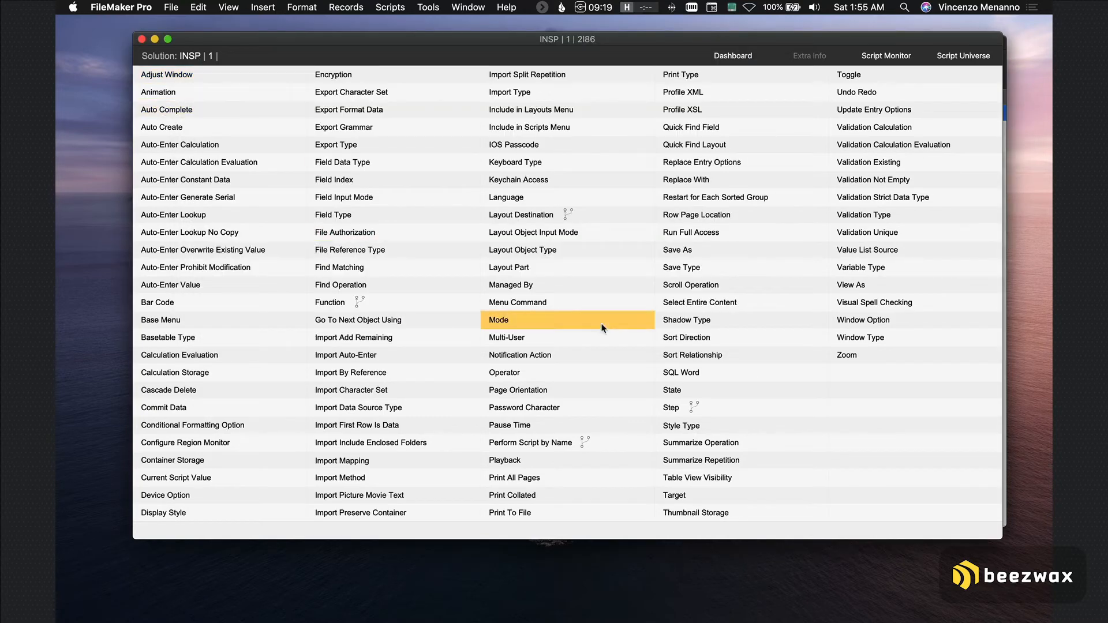
pyautogui.click(672, 390)
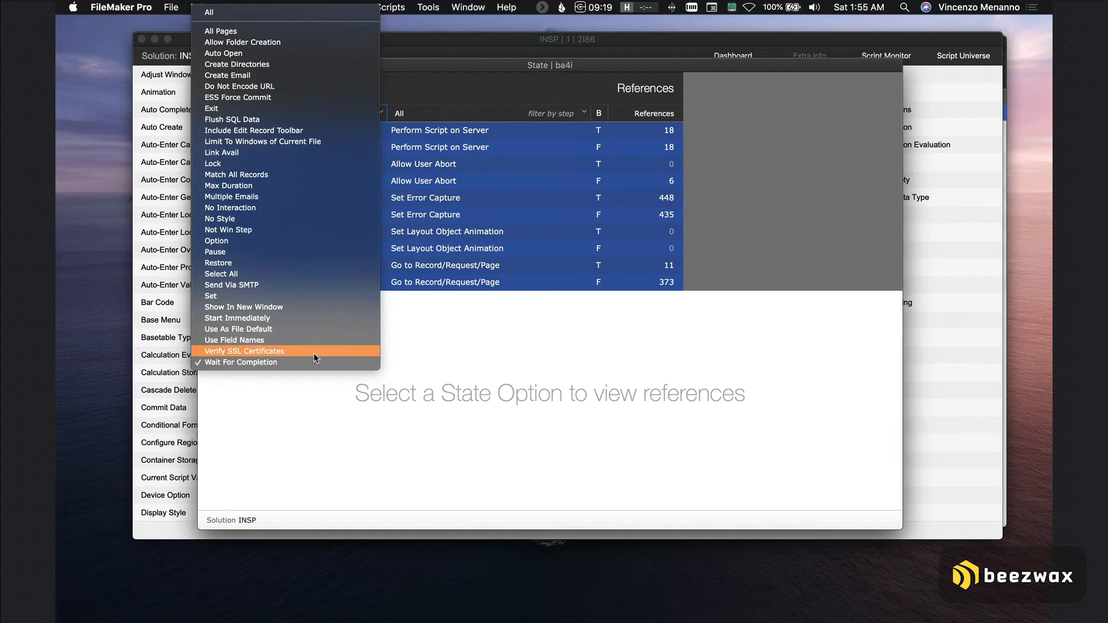
pyautogui.click(240, 362)
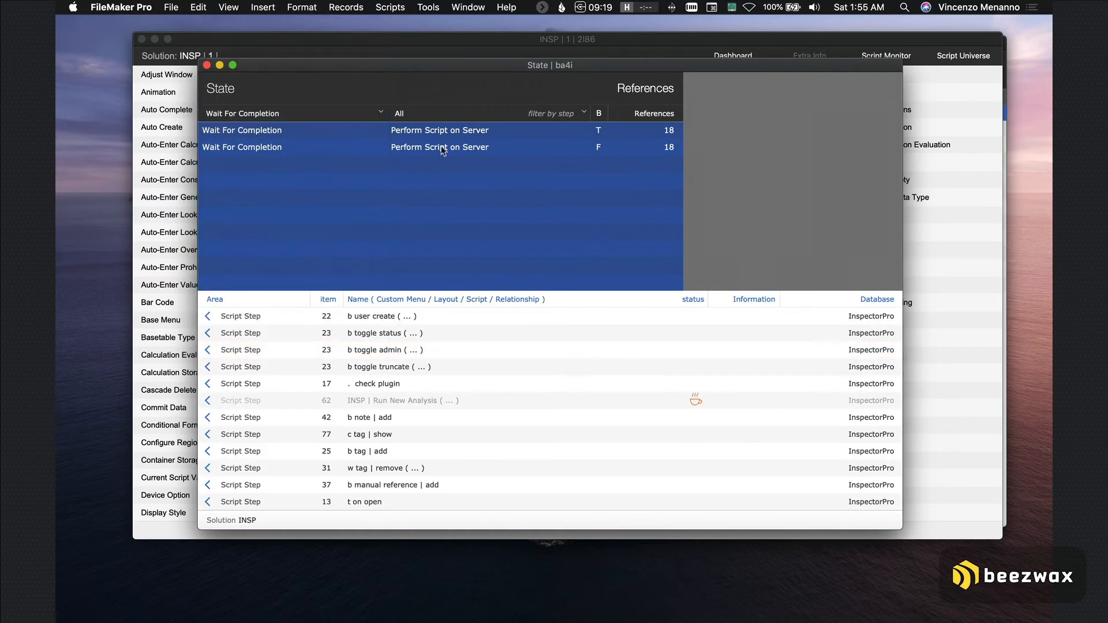
pyautogui.click(439, 130)
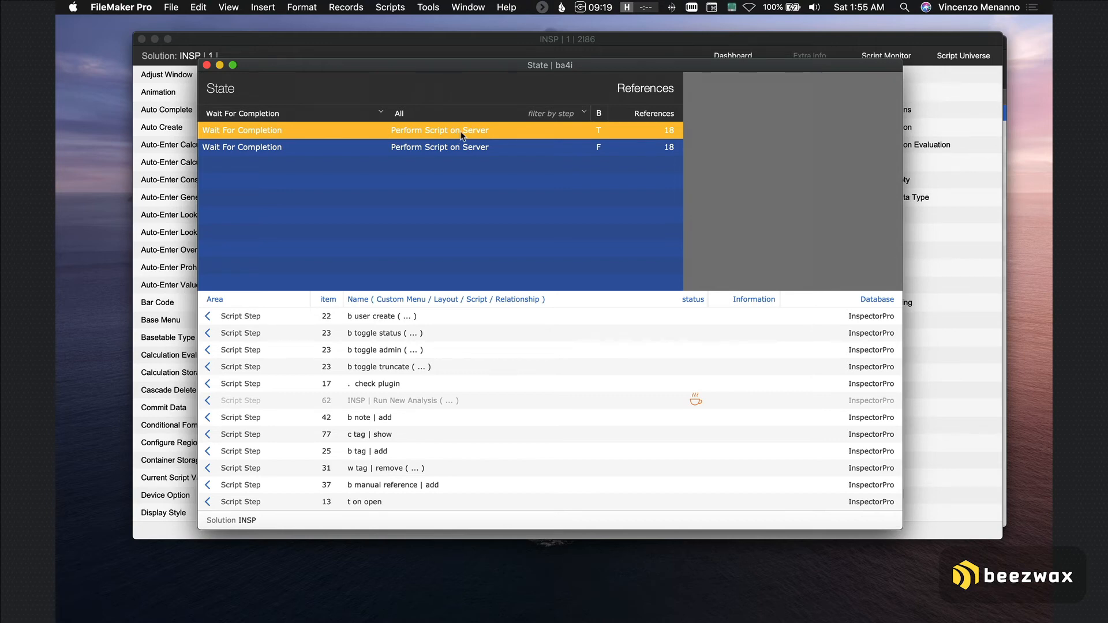
pyautogui.moveTo(604, 135)
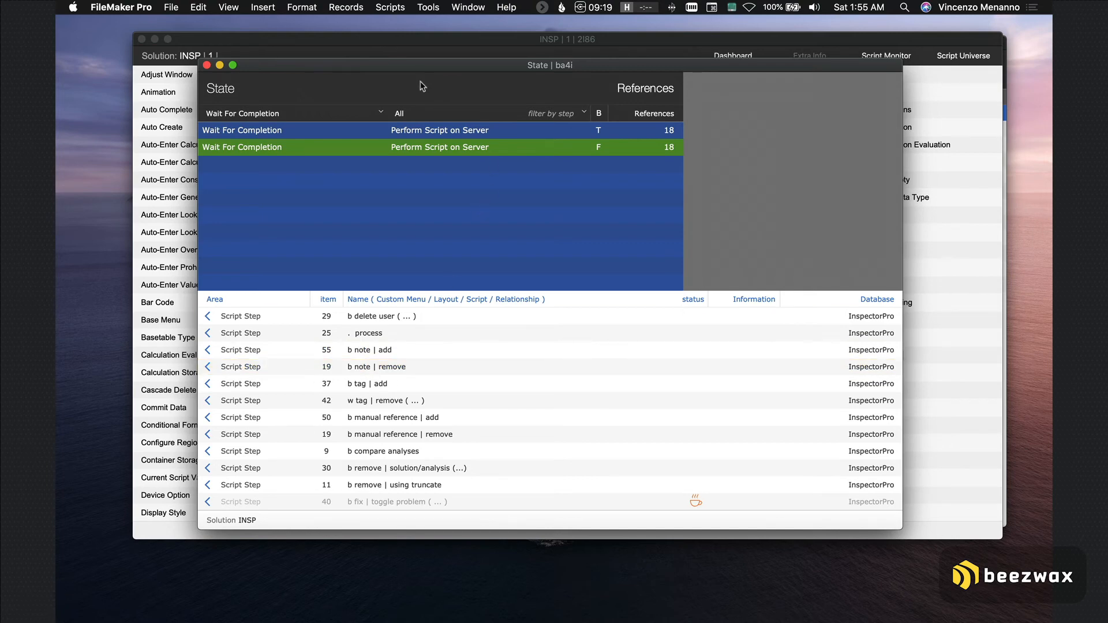
pyautogui.moveTo(376, 106)
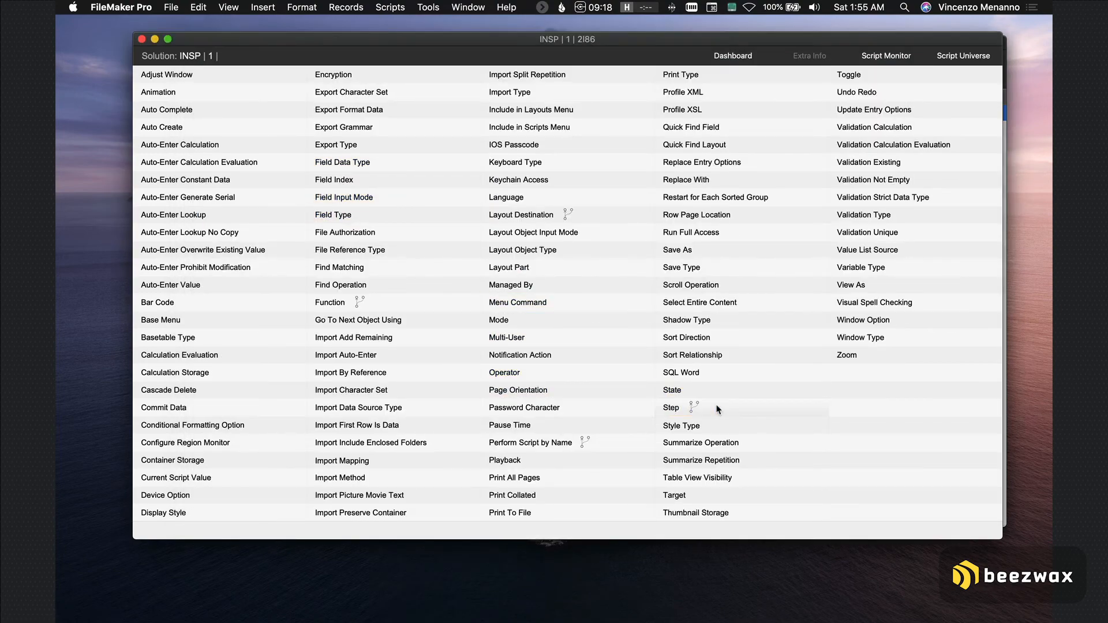
# Open Script Step references and choose Delete All Records to list its scripts
pyautogui.click(670, 408)
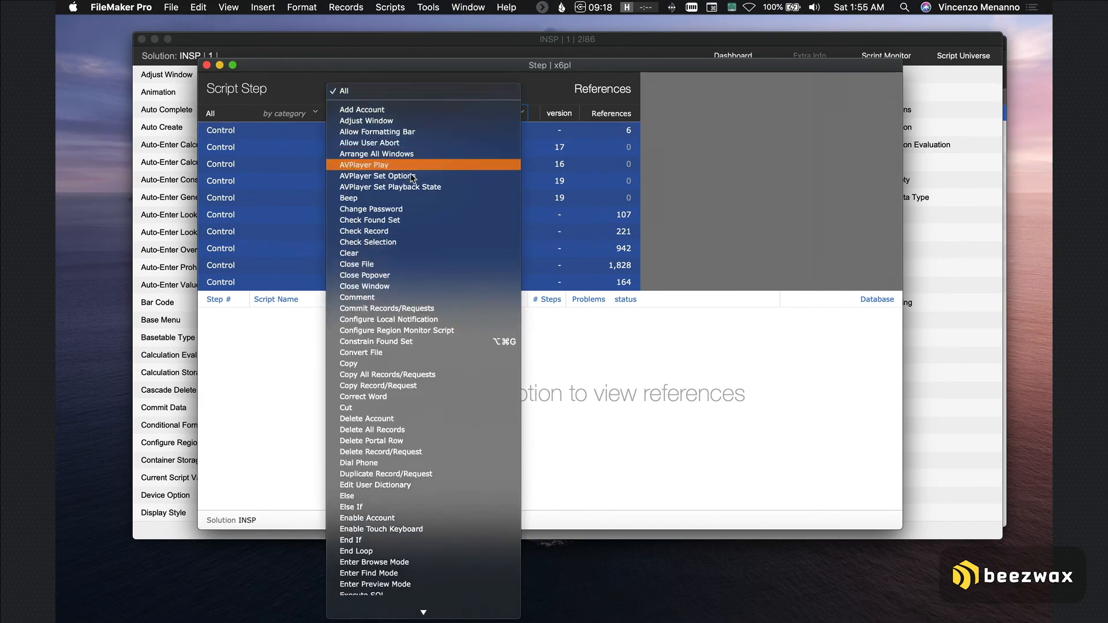
pyautogui.scroll(-3)
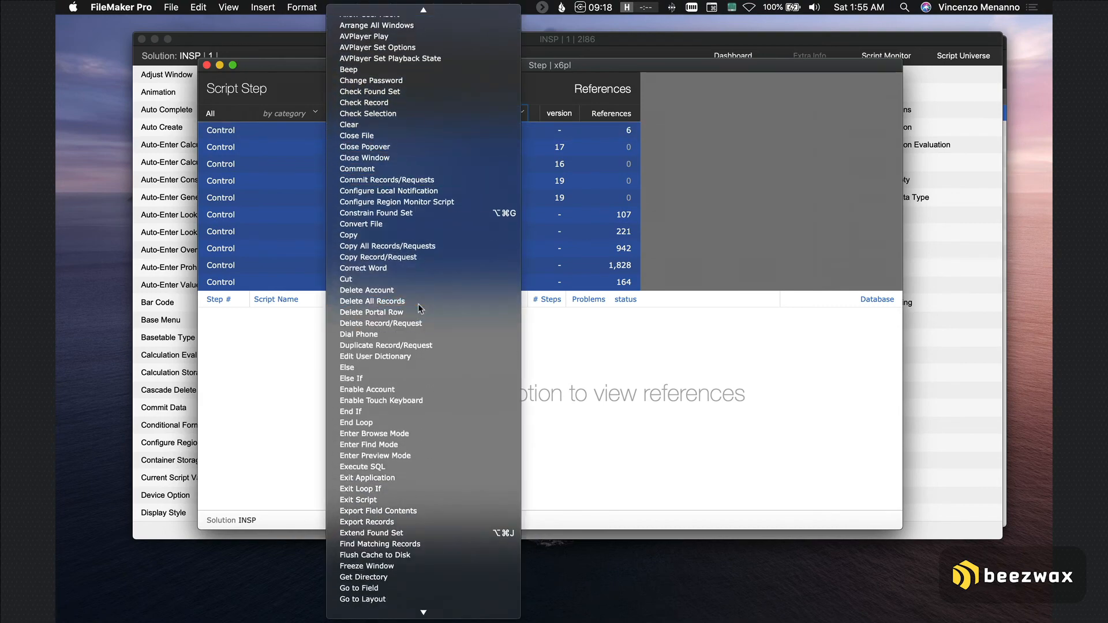
pyautogui.click(372, 302)
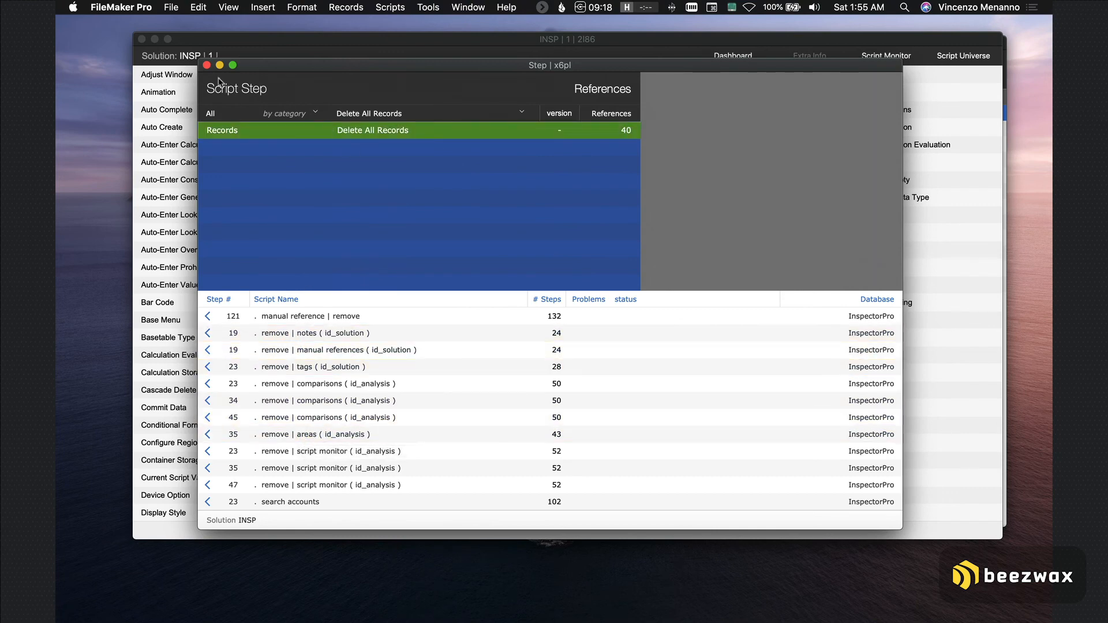
pyautogui.moveTo(207, 65)
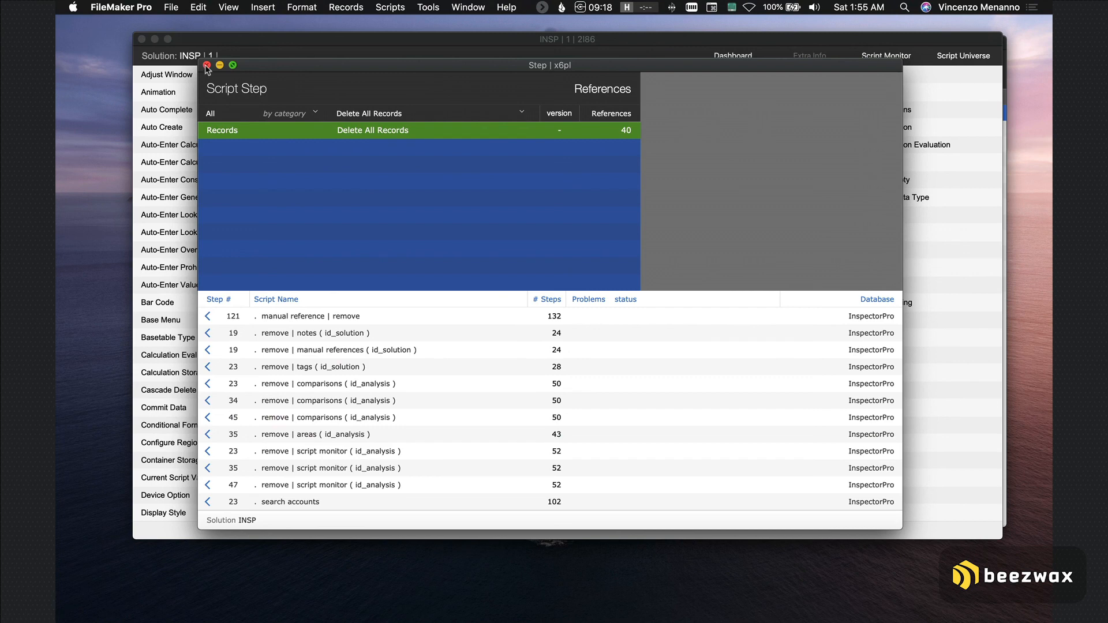